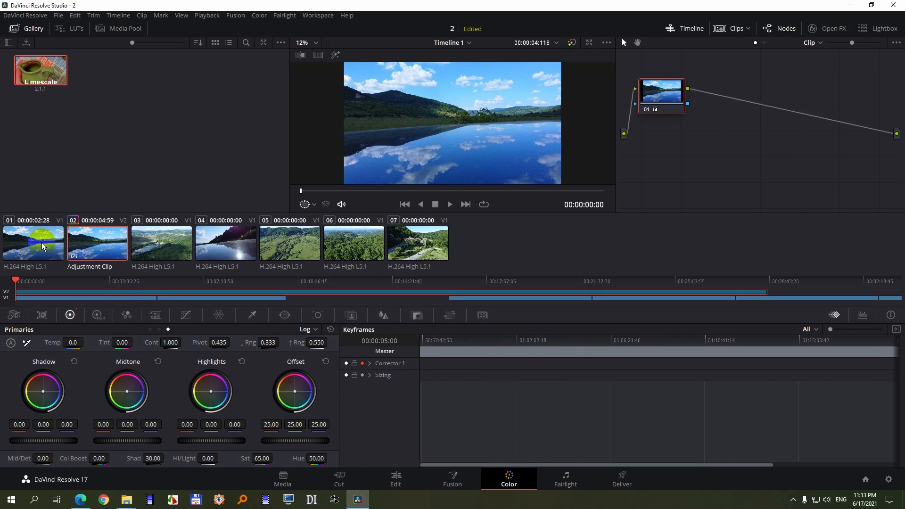
From the Color page, move to the Edit timeline and select DJI_0158.MP4 and DJI_0159.MP4 on V1
key(alt+f)
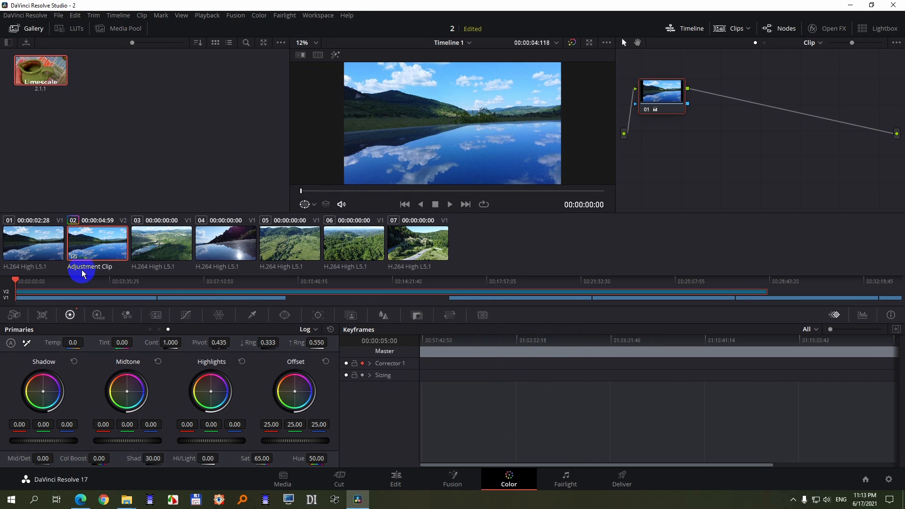
mouse_move(19, 269)
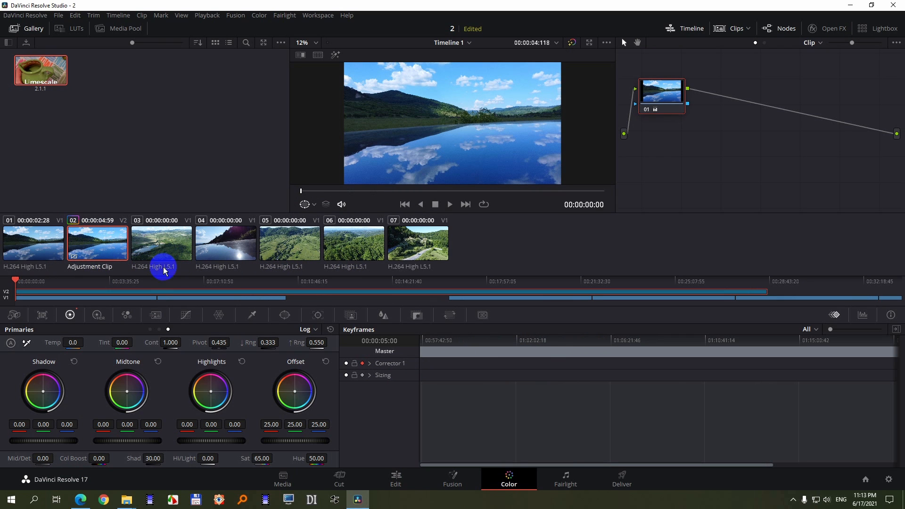
mouse_move(267, 304)
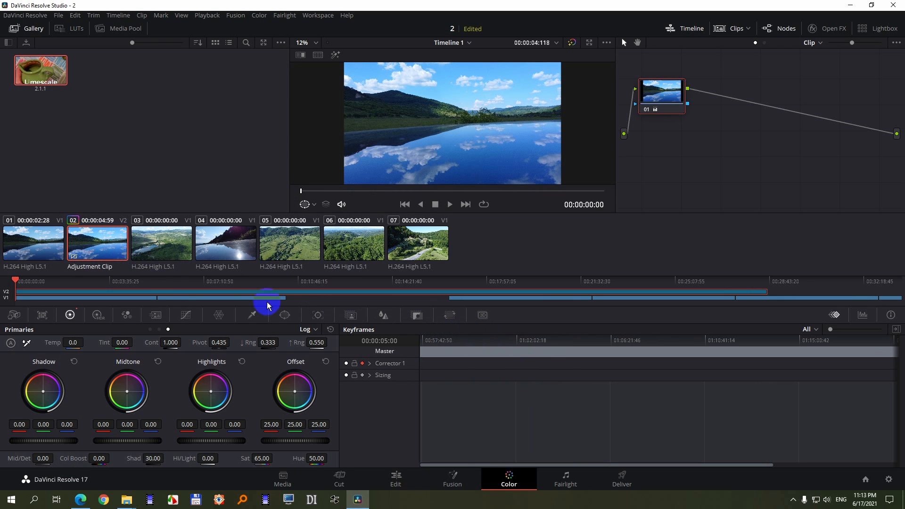
click(33, 242)
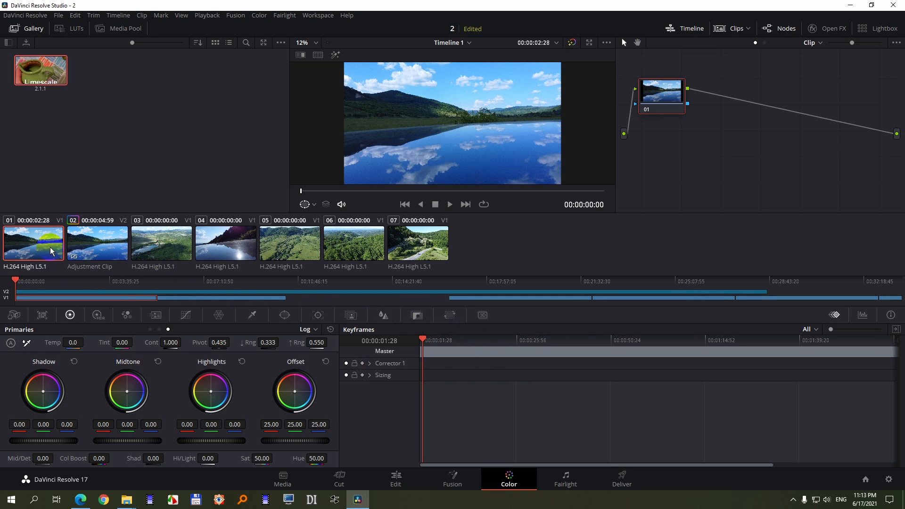
click(549, 345)
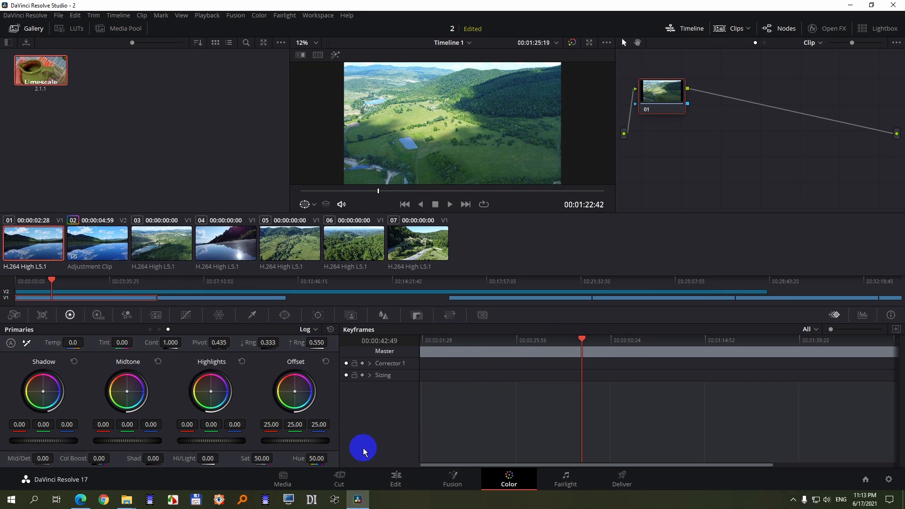
click(395, 477)
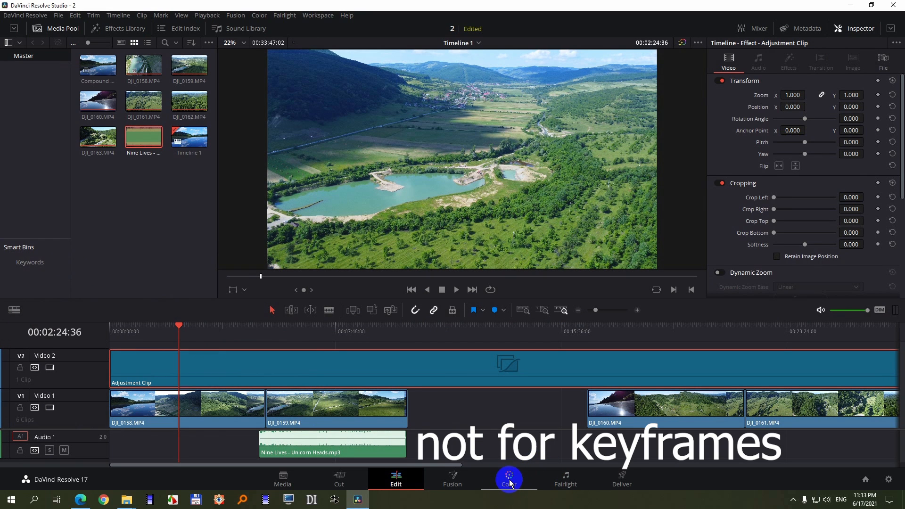
click(335, 405)
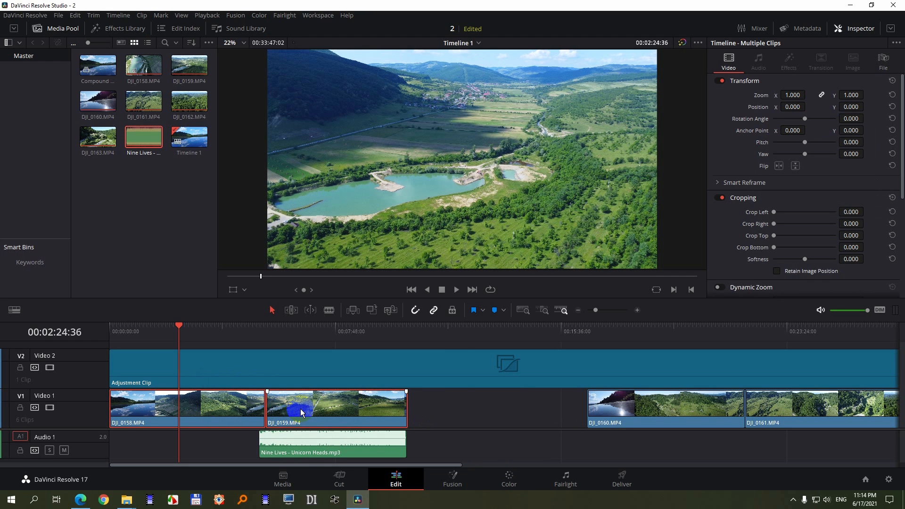
Choose New Compound Clip from the selected clips' context menu
right_click(300, 413)
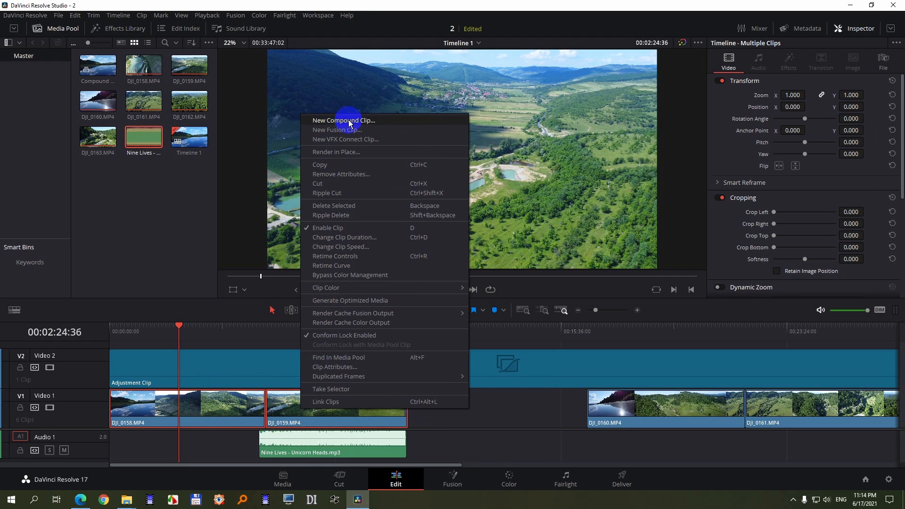
mouse_move(361, 125)
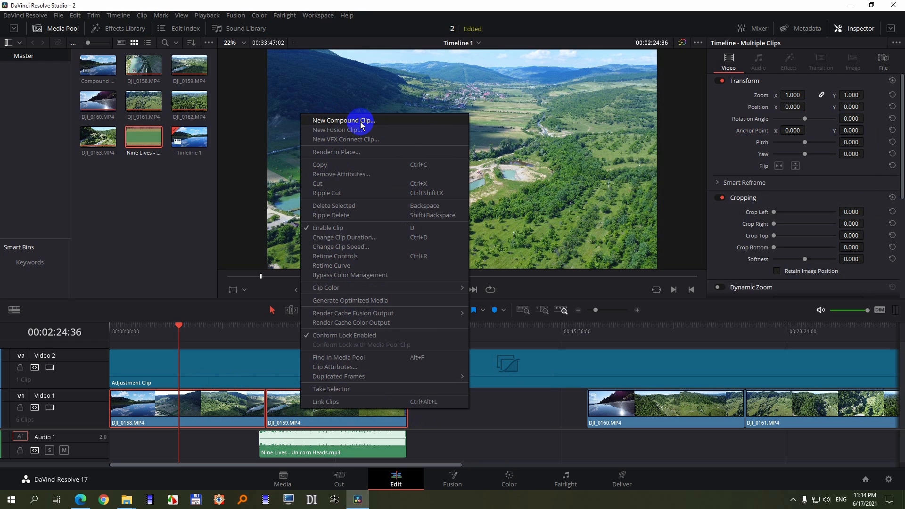
click(343, 120)
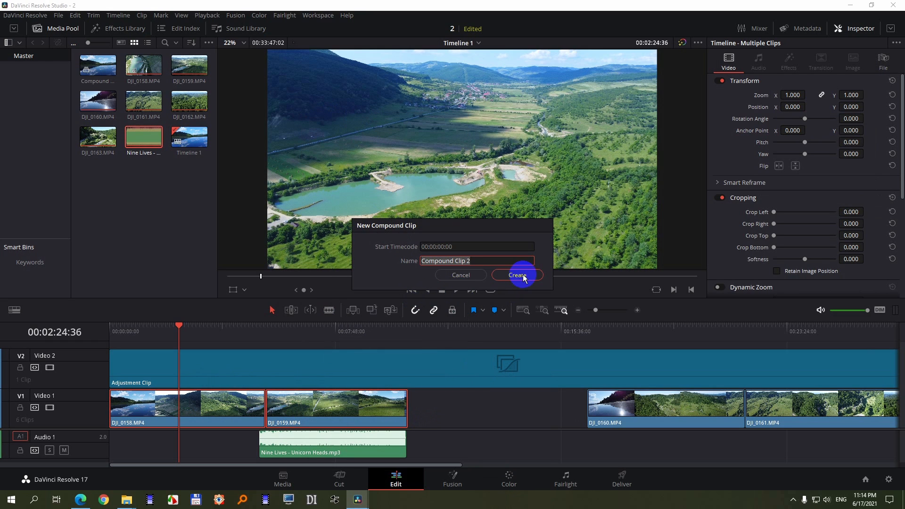
Create Compound Clip 2 from the two clips and reselect the Adjustment Clip on V2
click(516, 274)
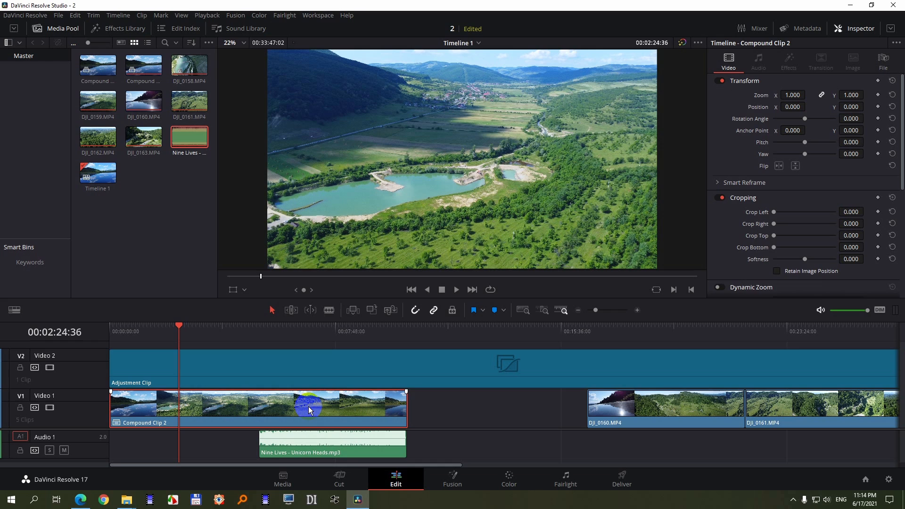
click(272, 369)
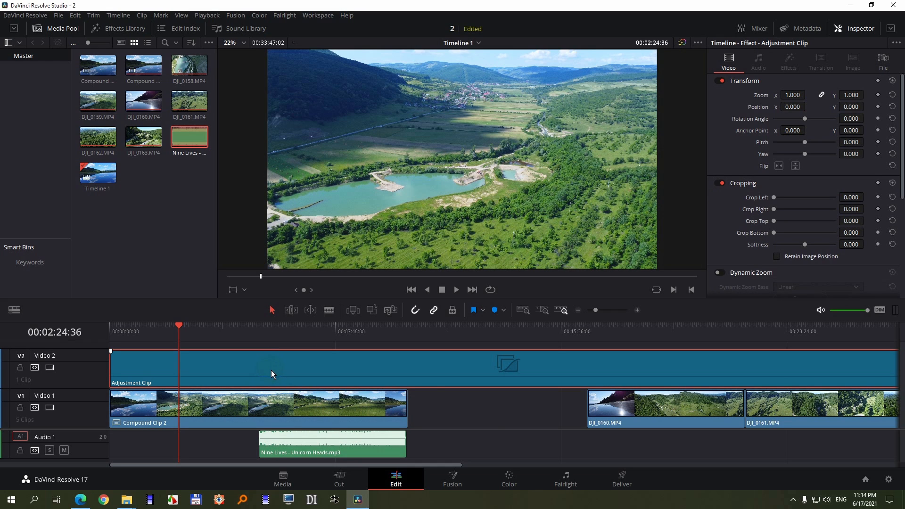